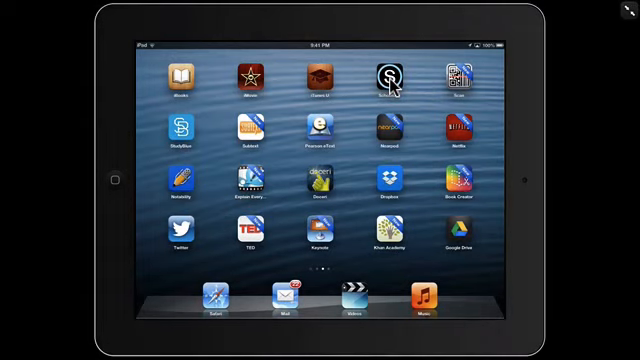
Launch Schoology to show the Biology 138: 2013-2014 course materials
left_click(385, 78)
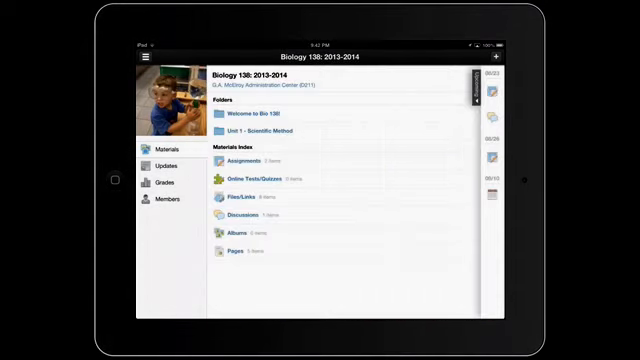
mouse_move(388, 90)
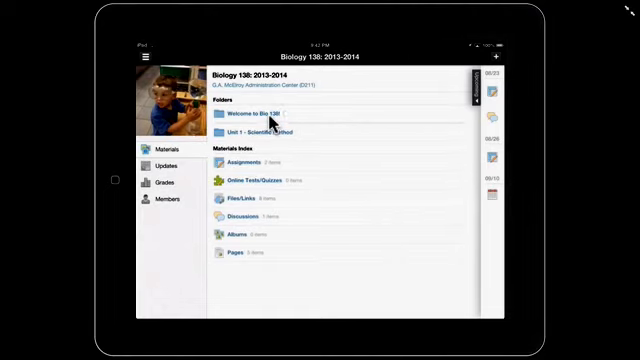
Expand the Welcome to Bio 138! folder to list the safety contract assignment
left_click(260, 113)
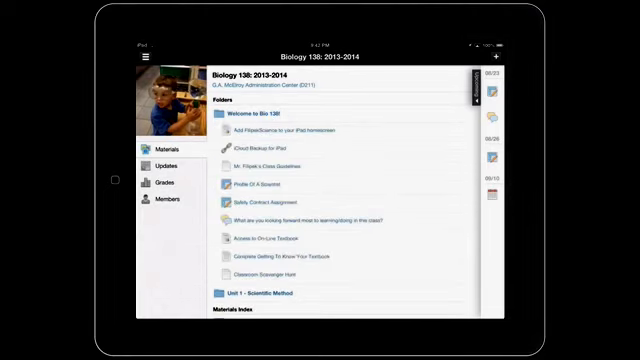
mouse_move(307, 152)
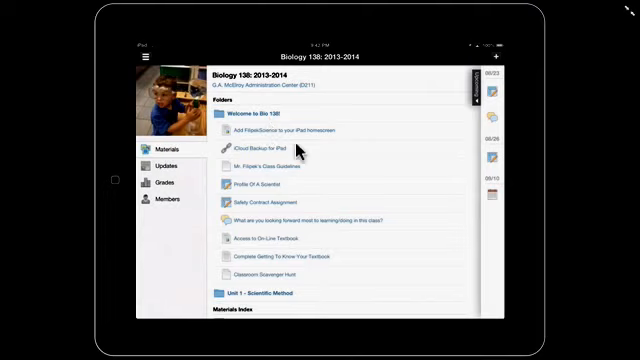
mouse_move(322, 155)
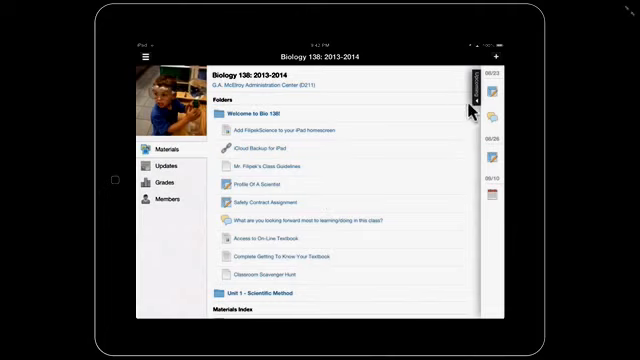
mouse_move(477, 108)
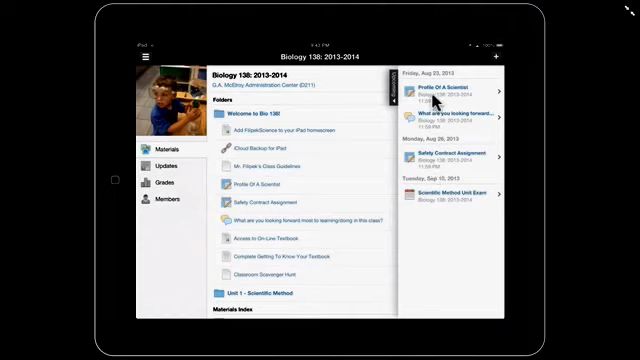
mouse_move(430, 165)
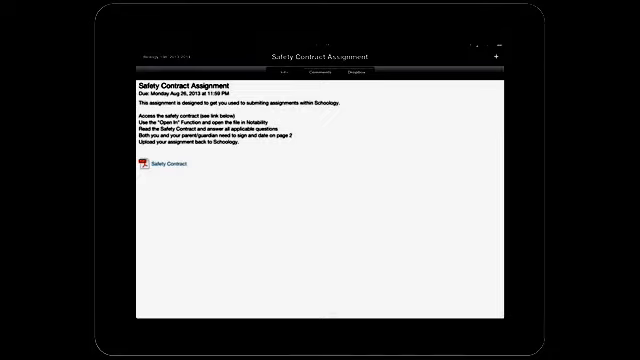
Open the attached Safety_Contract.pdf from the assignment
left_click(169, 165)
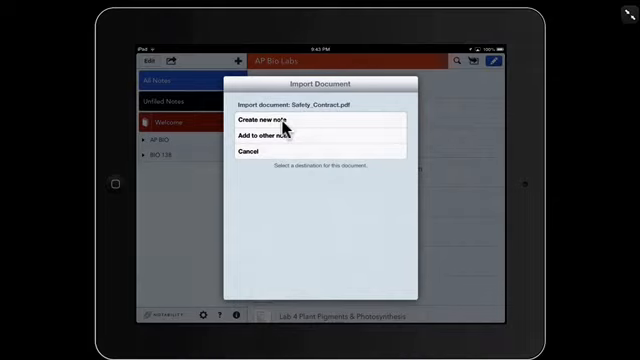
Import the Safety Contract as a new note with pages 1 to 2
left_click(264, 120)
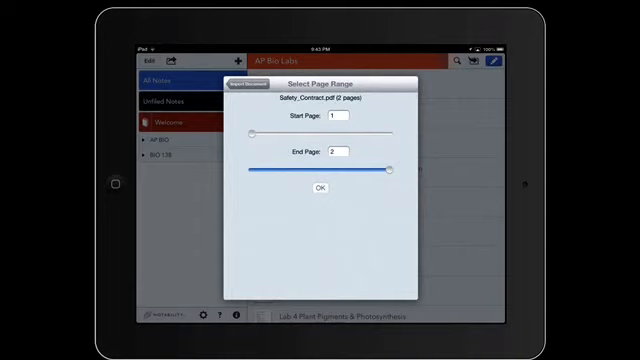
mouse_move(340, 118)
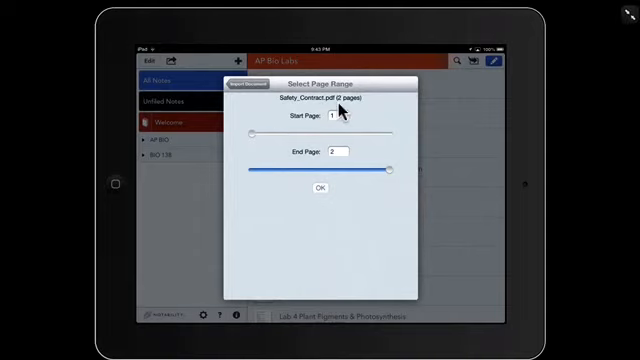
mouse_move(258, 140)
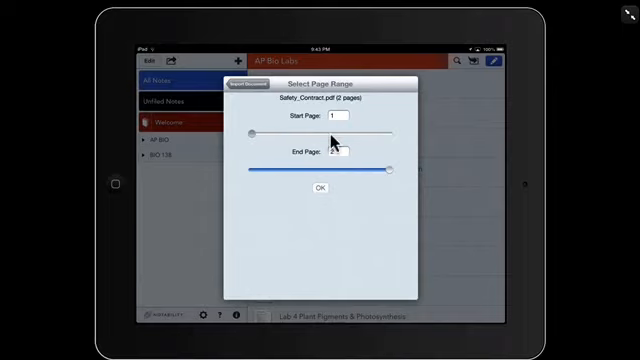
left_click_drag(248, 133, 390, 133)
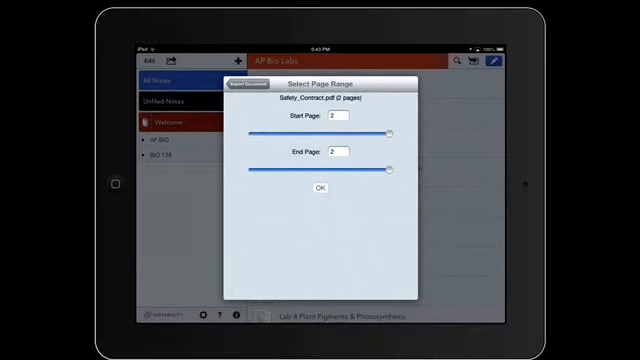
left_click_drag(386, 135, 248, 135)
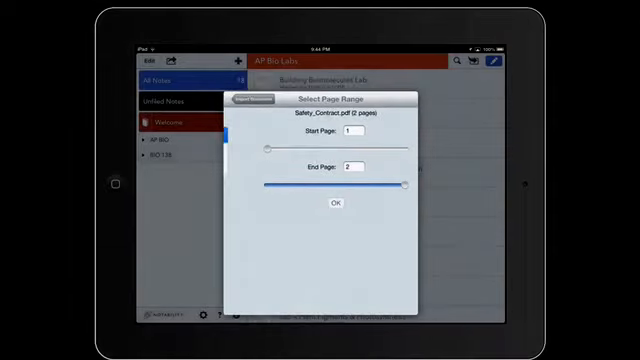
left_click(336, 203)
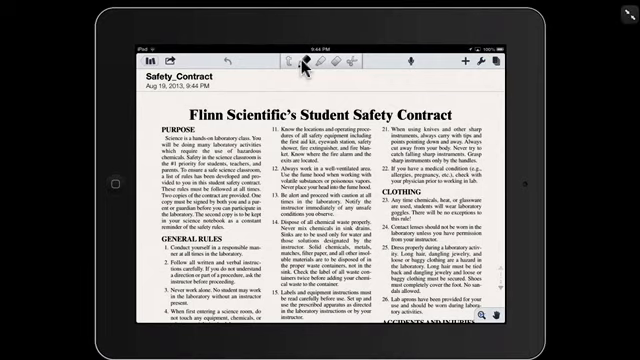
Draw annotations on page 2 around Questions, allergies and guardian signature area
left_click(305, 63)
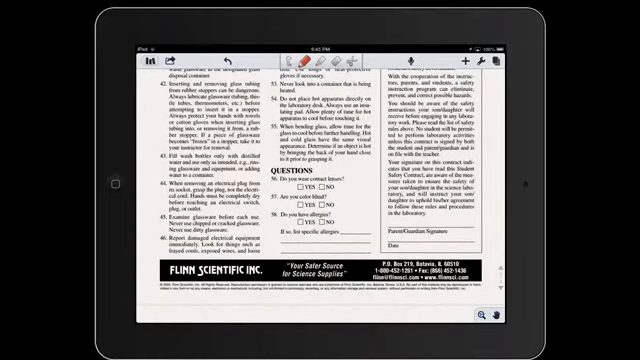
left_click(293, 54)
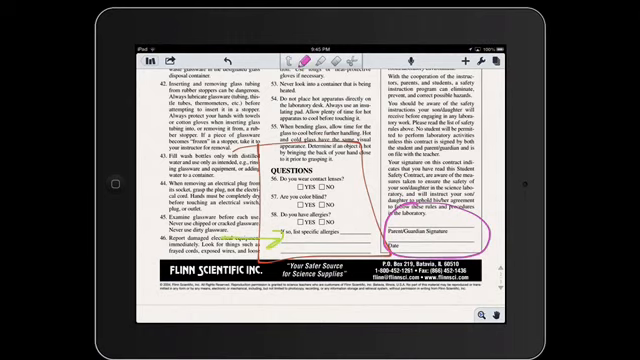
Handwrite the parent signature and date in green on the signature lines
scroll("up", 3)
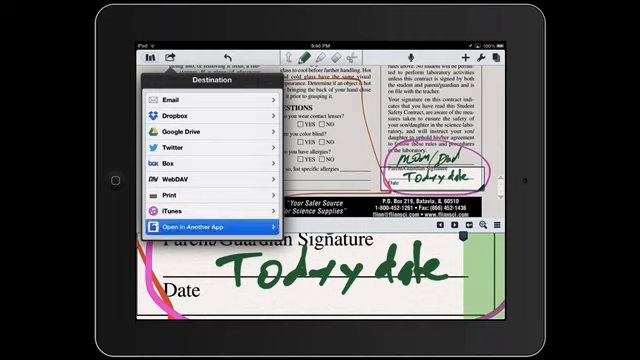
Open the annotated Safety_Contract.pdf note in another app
left_click(197, 228)
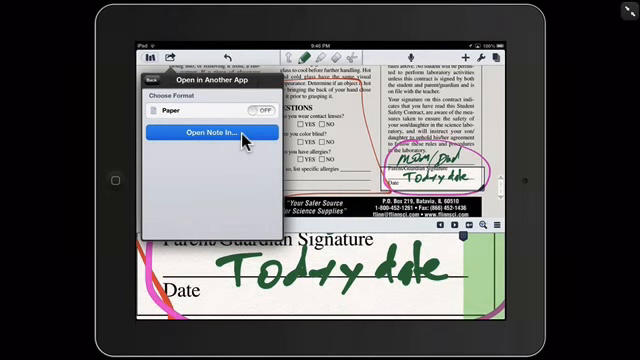
left_click(213, 132)
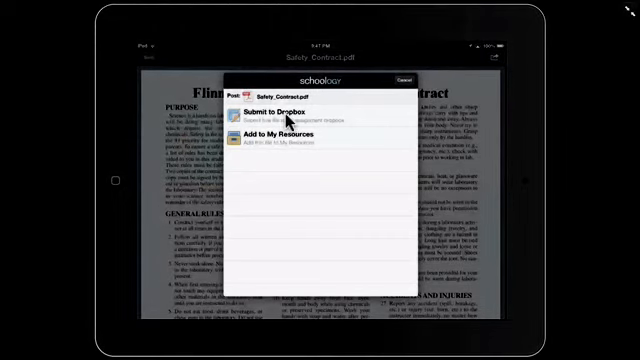
mouse_move(298, 124)
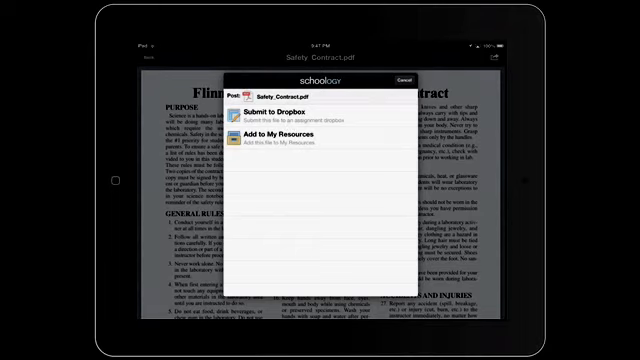
Submit to Dropbox and choose the Biology 138: 2013-2014 course
left_click(280, 110)
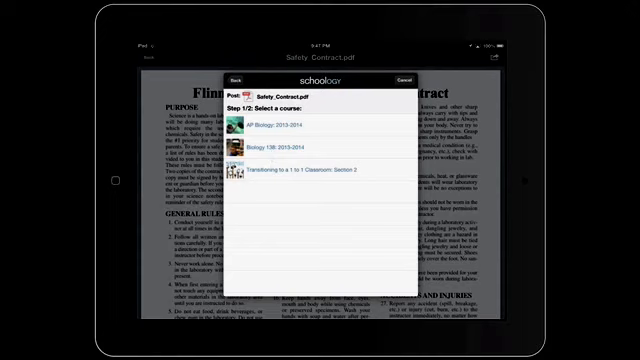
left_click(290, 127)
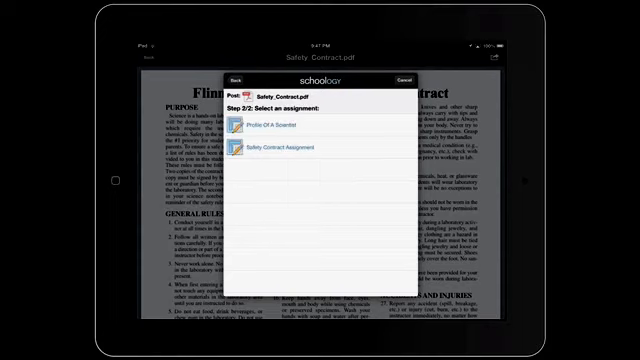